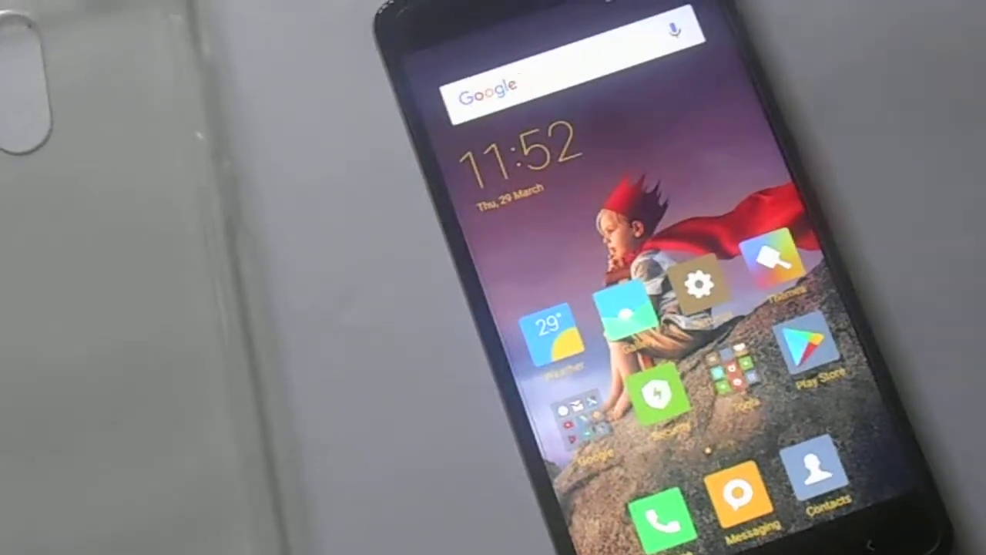
Choose TV as the remote type to bring up the Samsung, Sharp, LG brand list
{"action": "scroll", "scroll_direction": "left", "scroll_amount": 3}
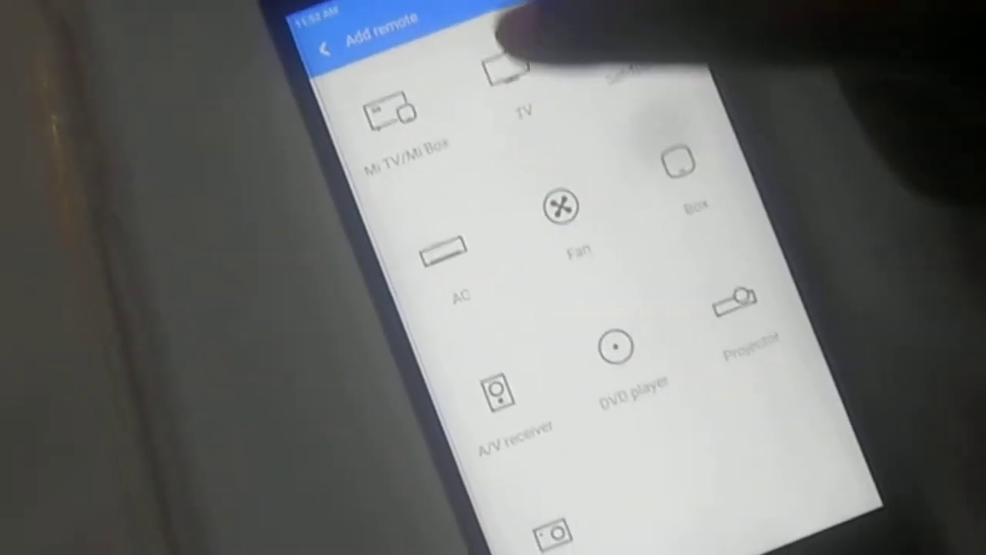
{"action": "left_click", "coordinate": [497, 73]}
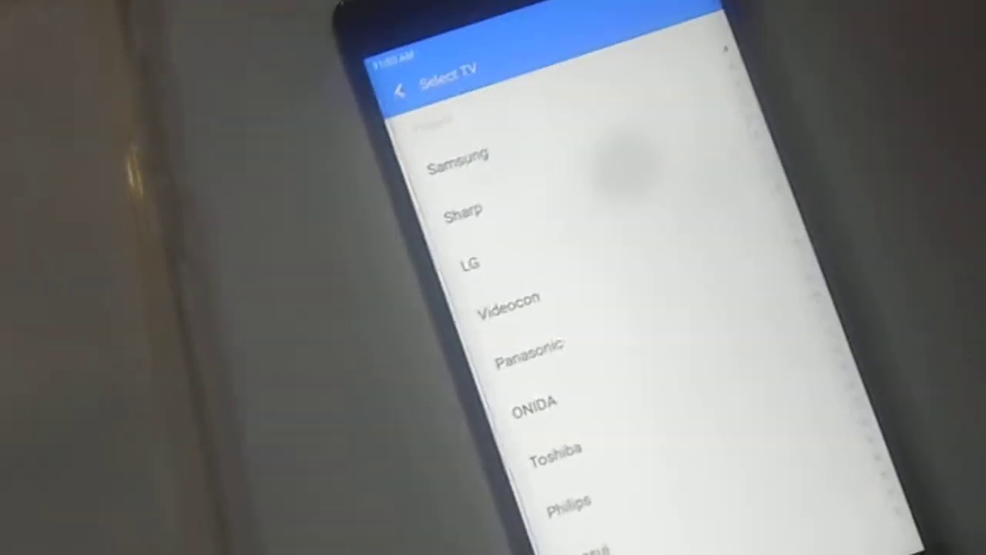